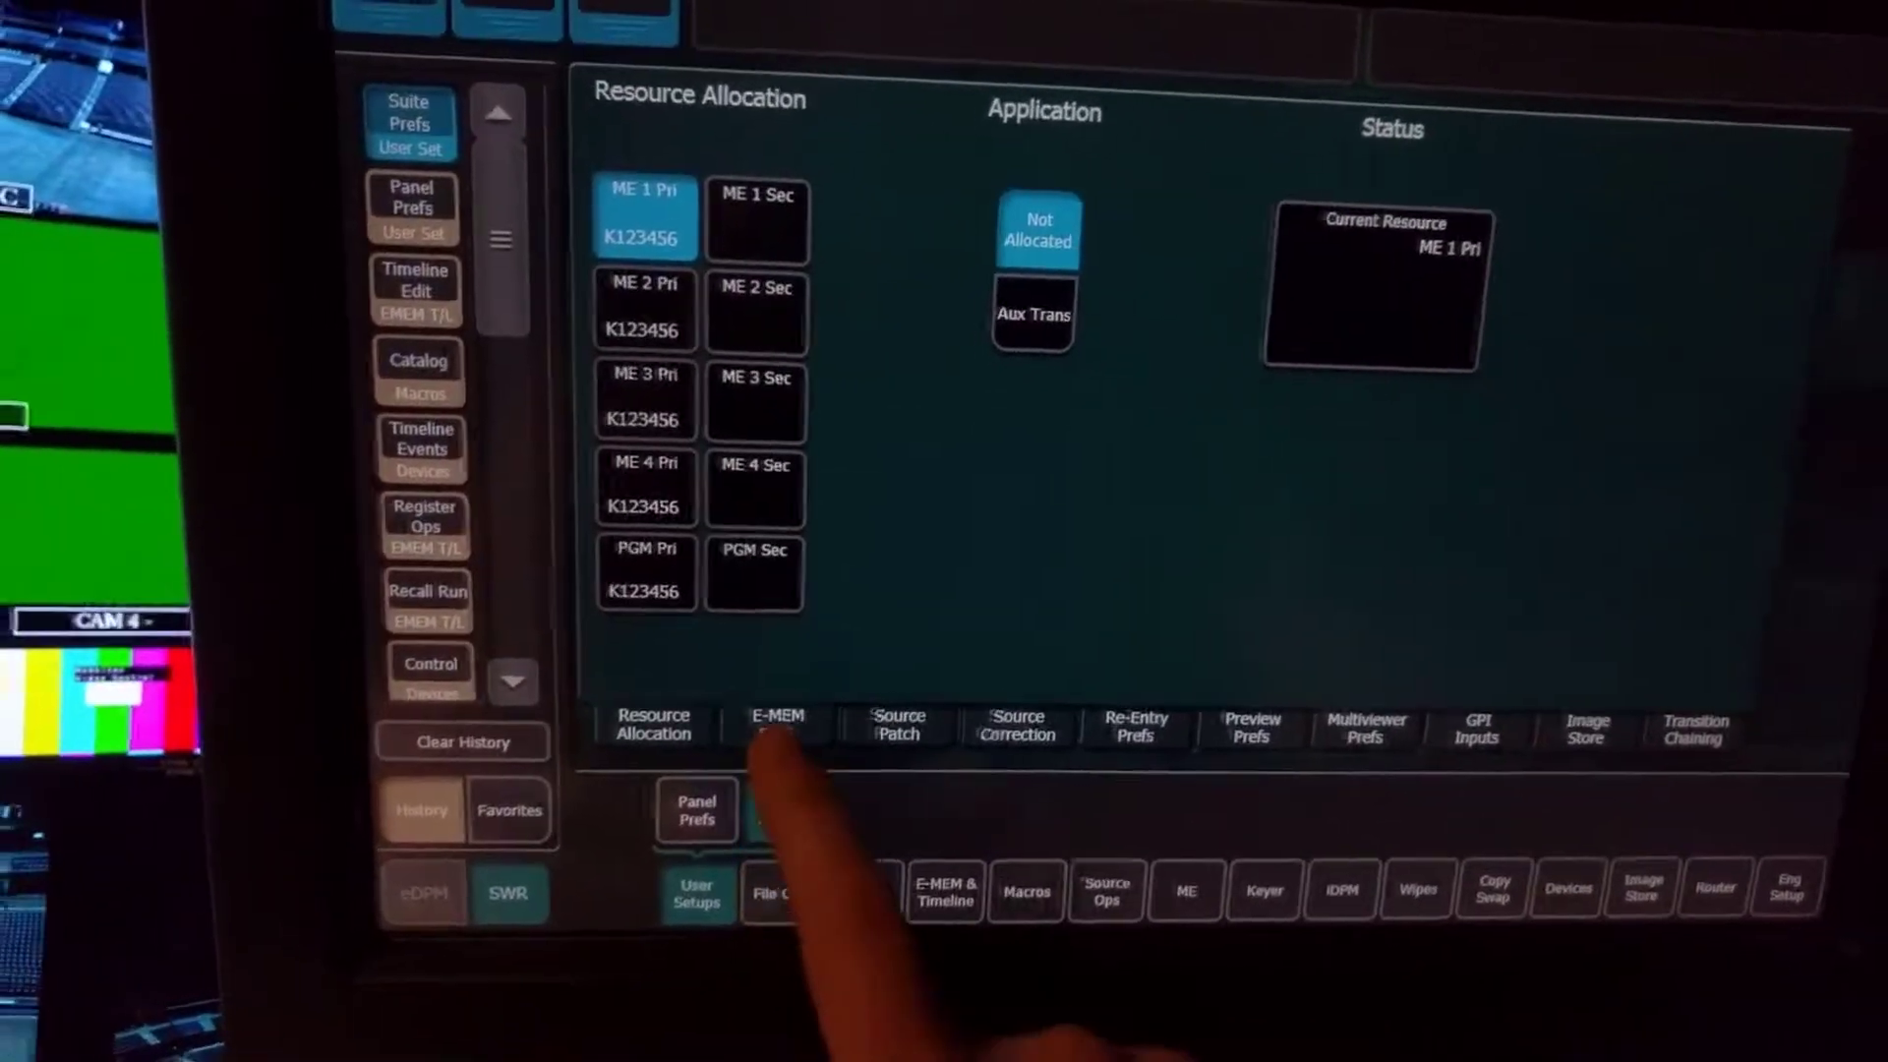
Open the E-MEM Prefs page to show the E-MEM Levels options under Suite Prefs.
click(778, 728)
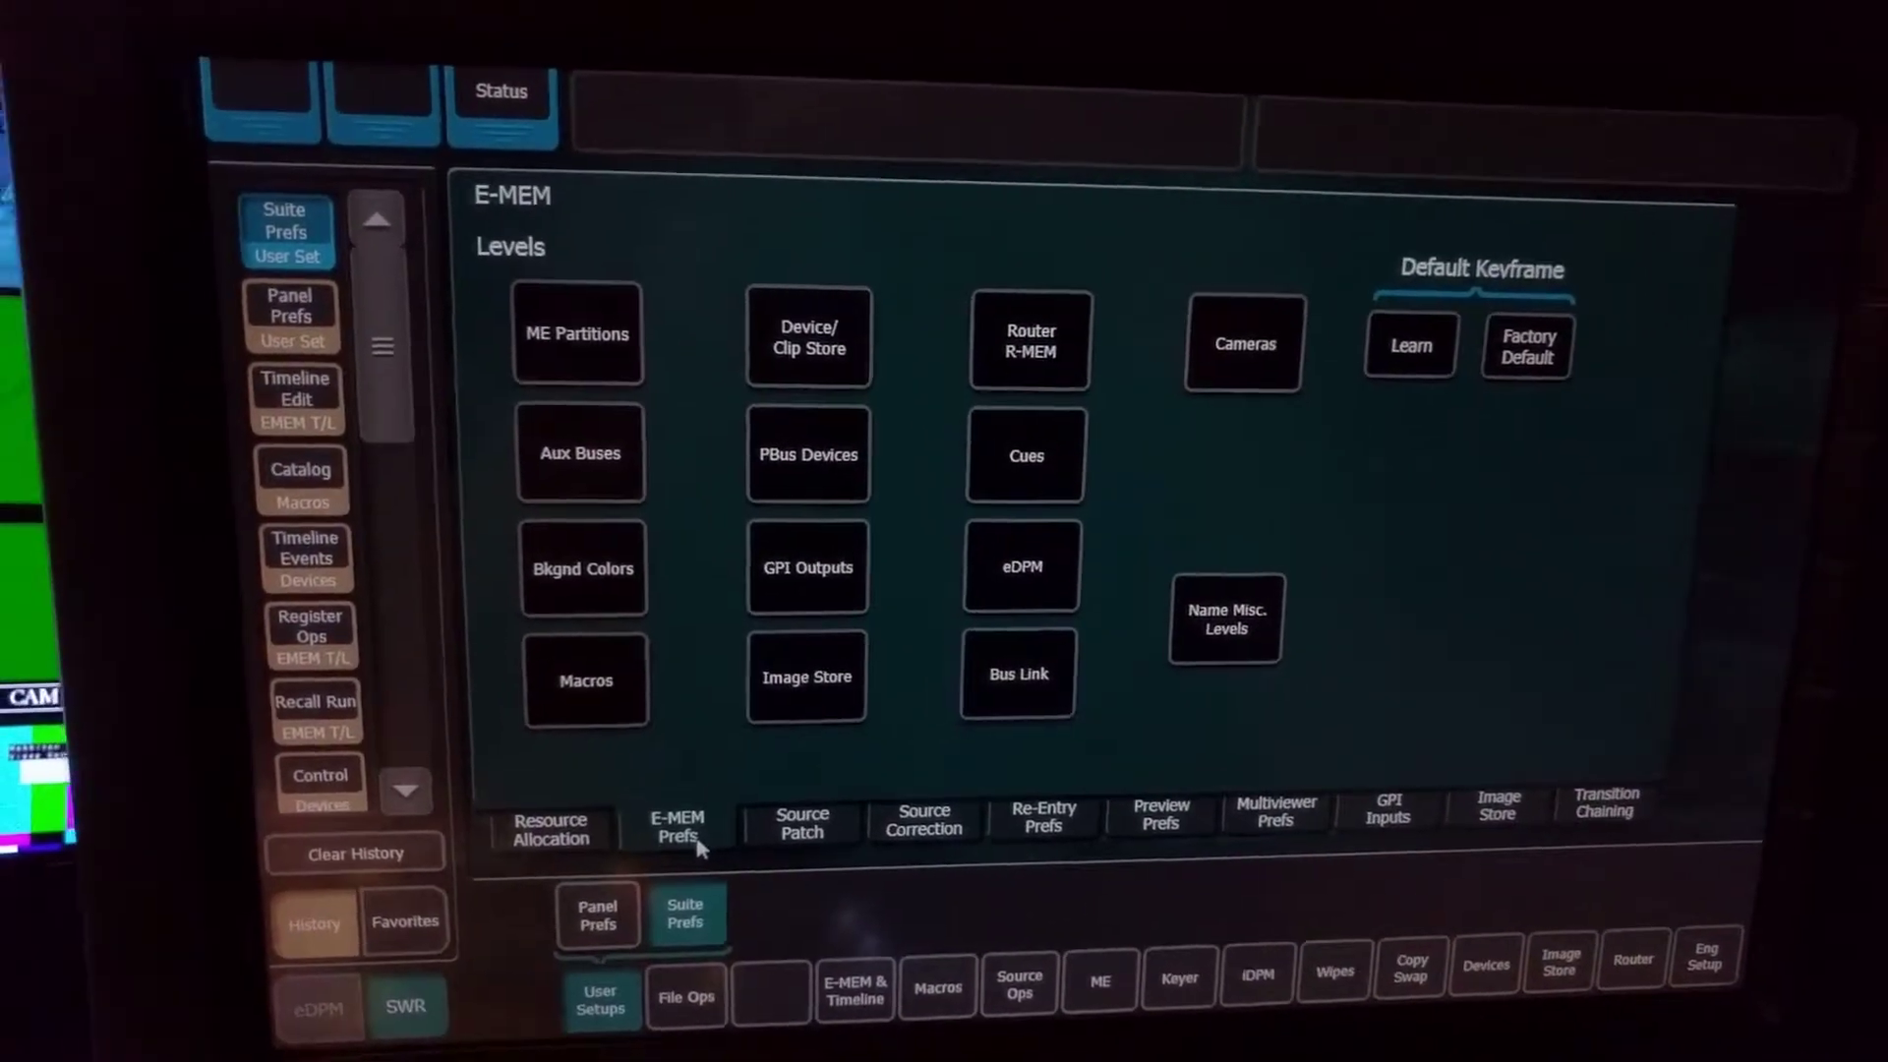
Open the Macro Sublevels page, showing Macros assigned to eDPM Pri.
click(586, 679)
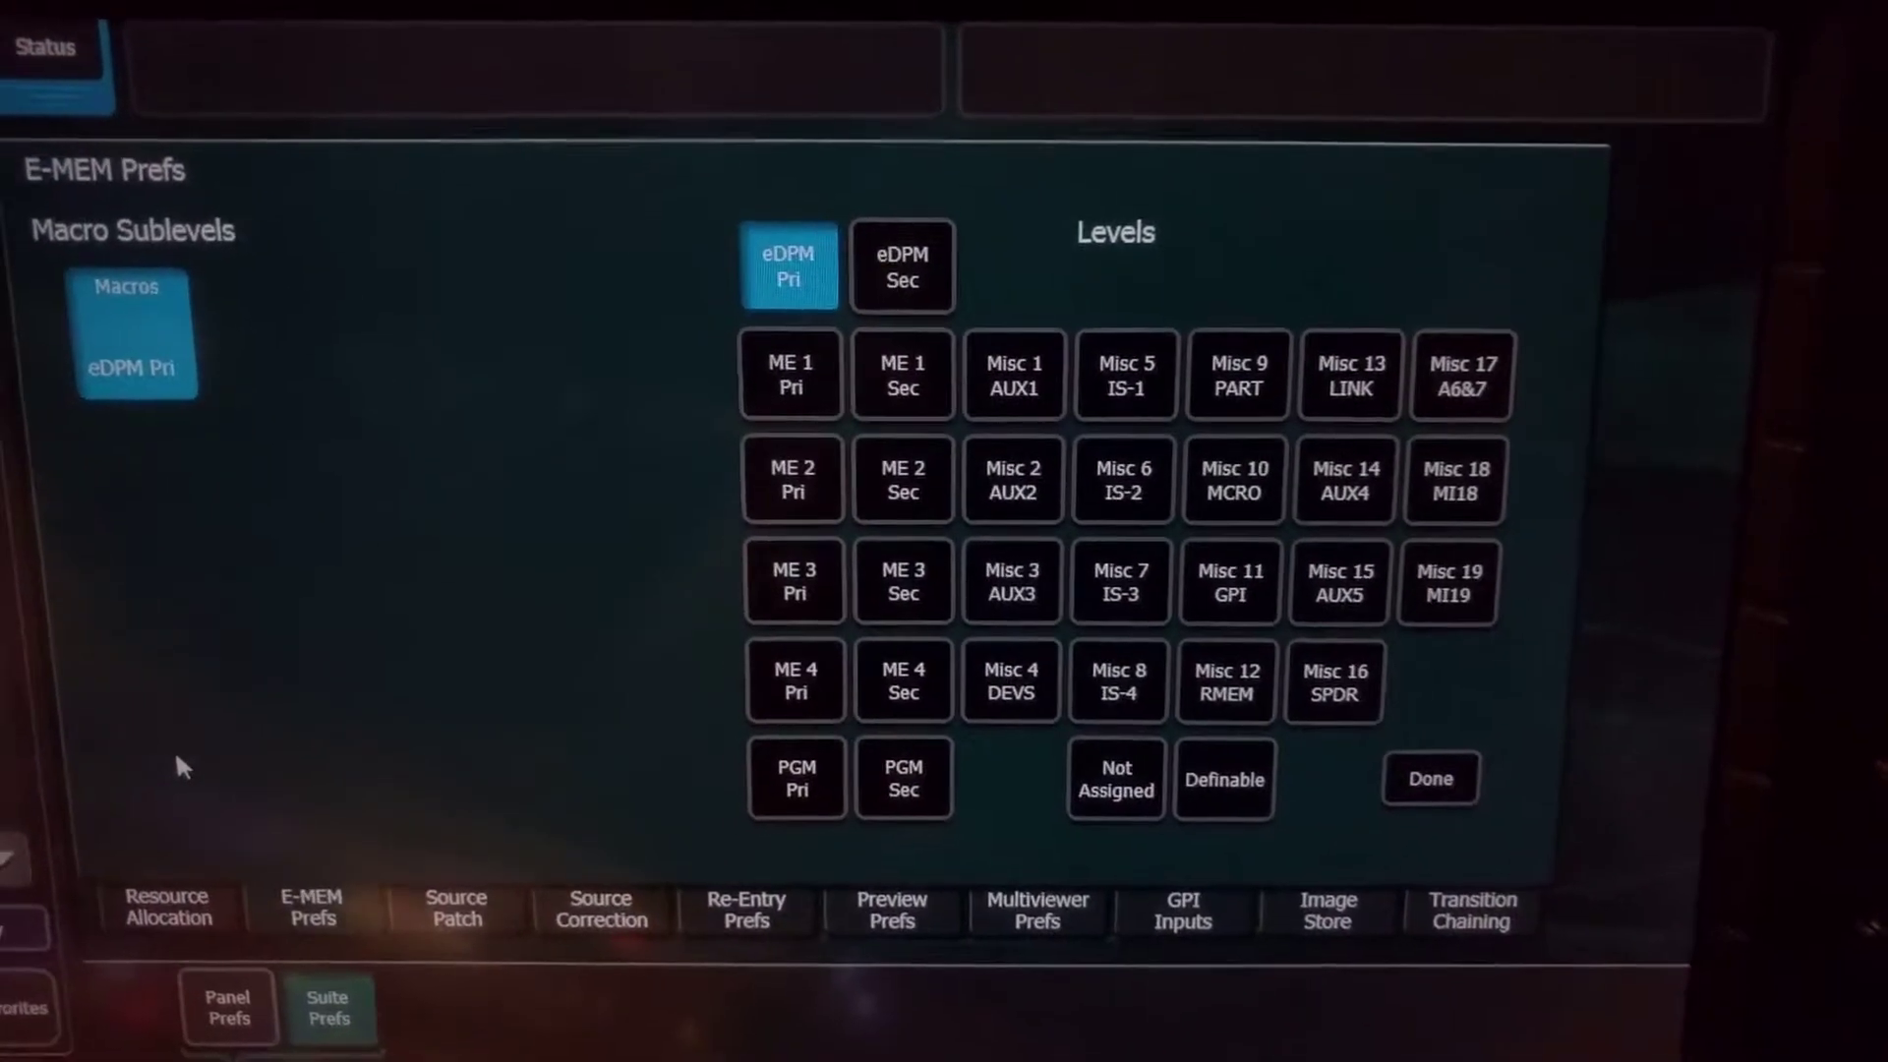
click(1235, 481)
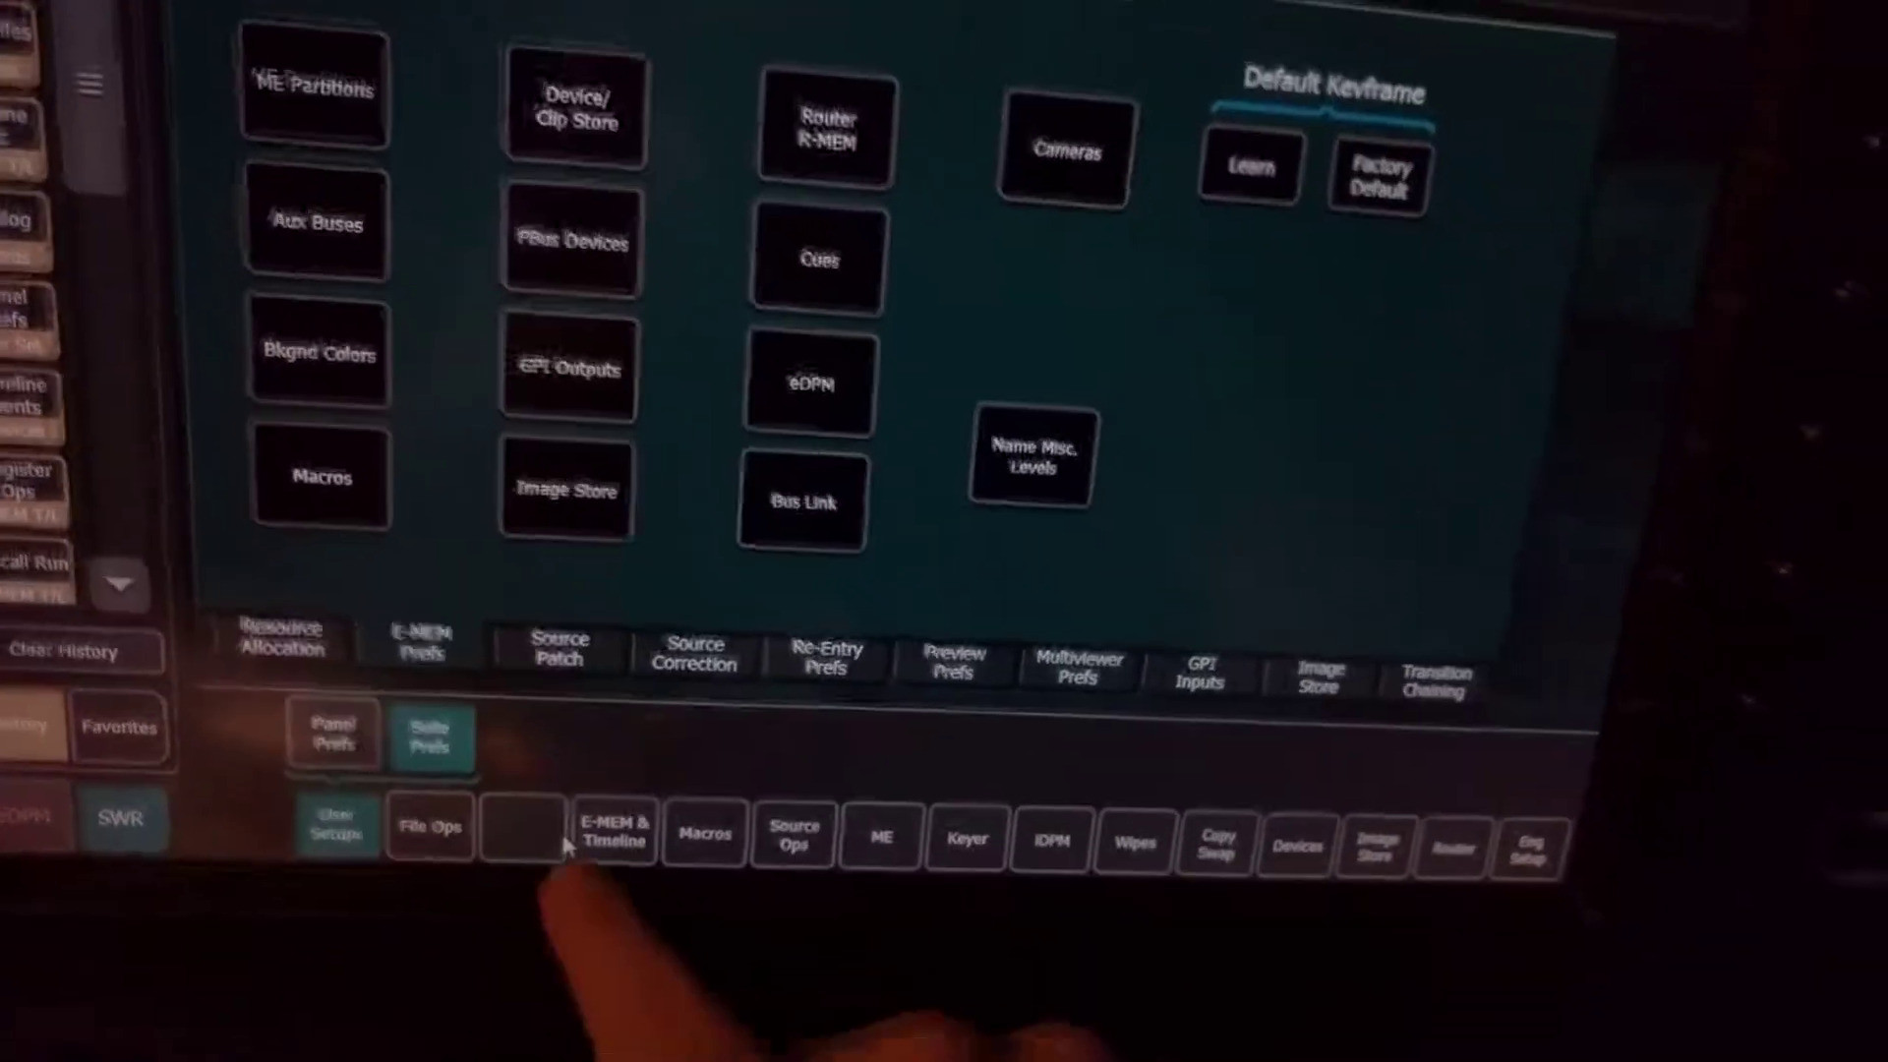
Open the E-MEM & Timeline edit view listing sublevel tracks such as eDPM Pri.
click(614, 834)
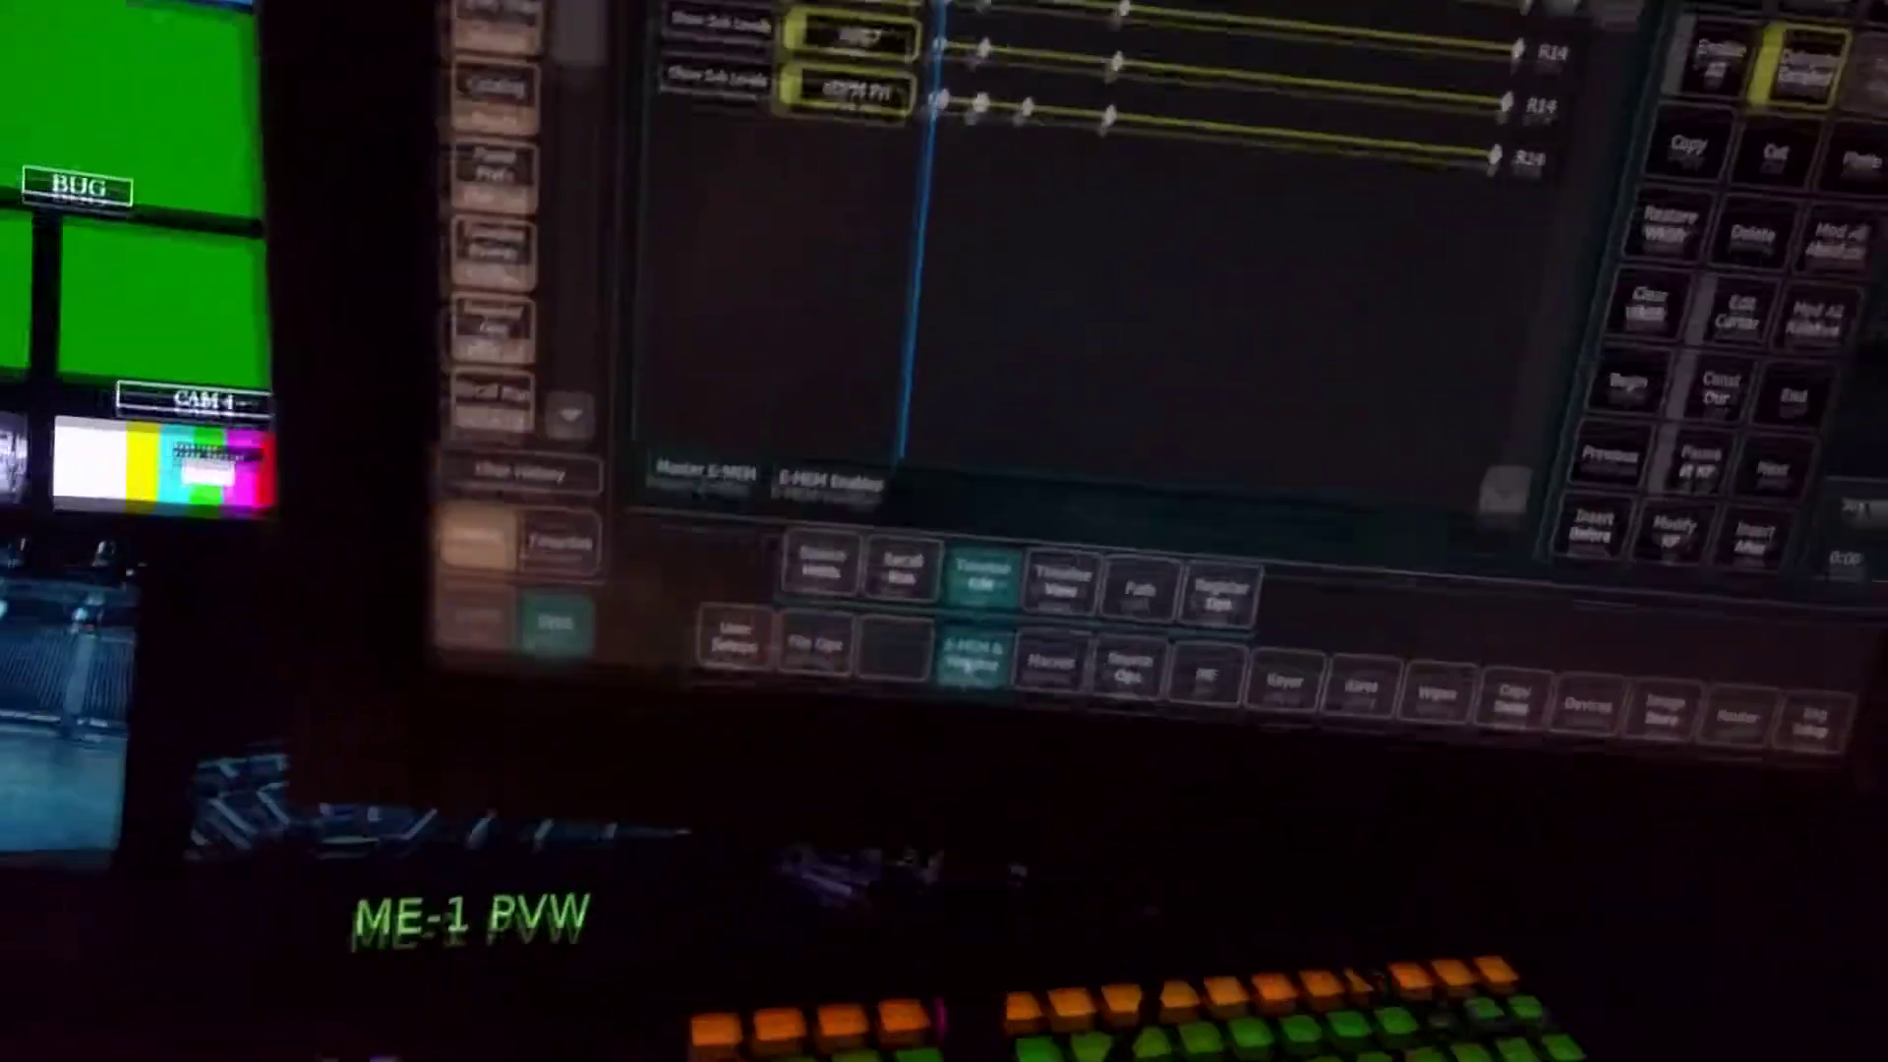